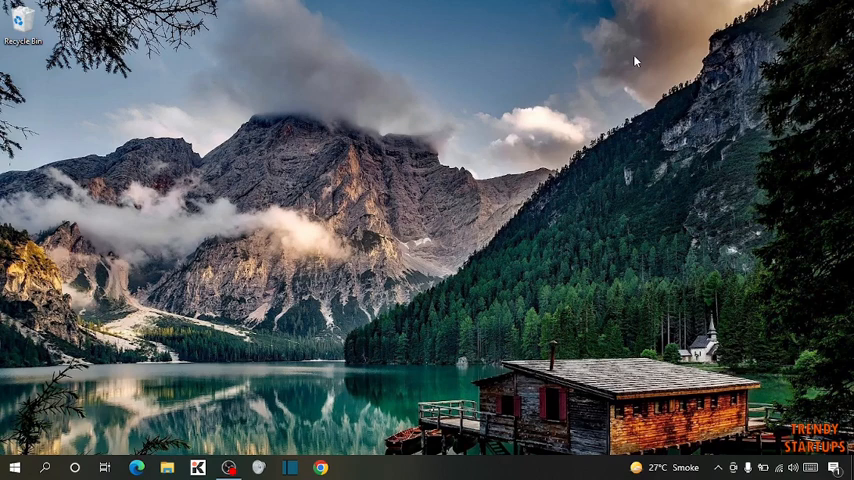
mouse_move(601, 90)
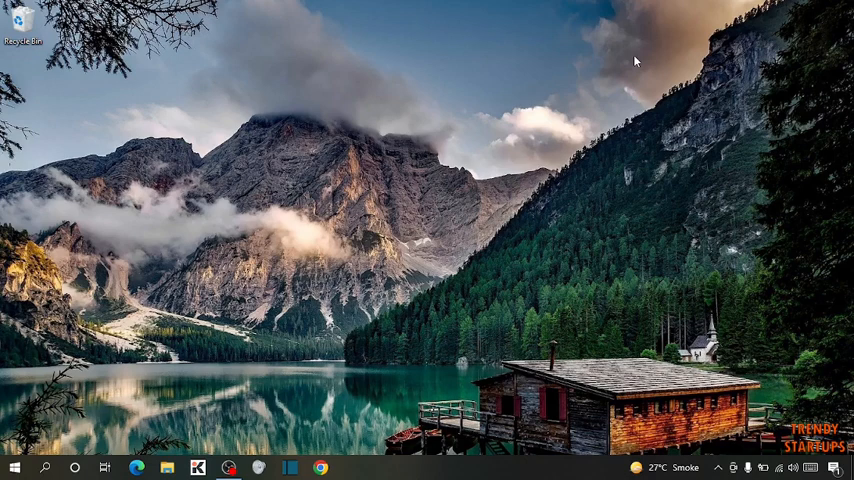
mouse_move(393, 105)
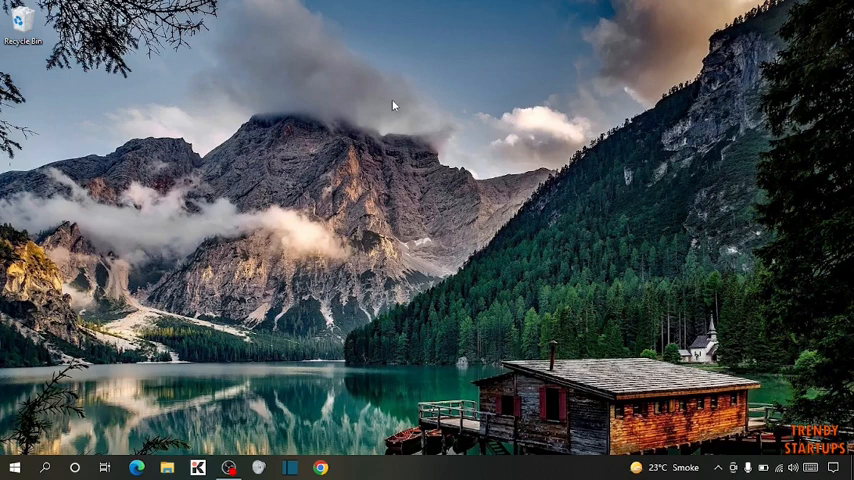
mouse_move(367, 92)
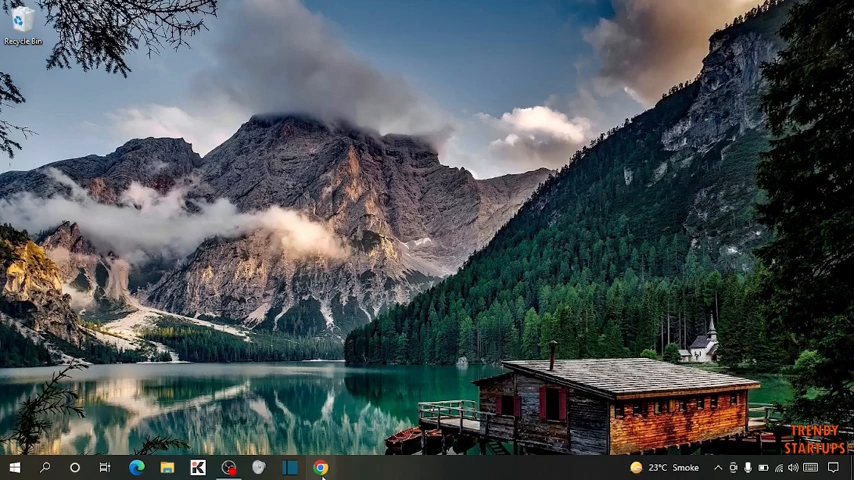
Step: Launch Chrome and open its Settings page from the three-dot menu
left_click(321, 467)
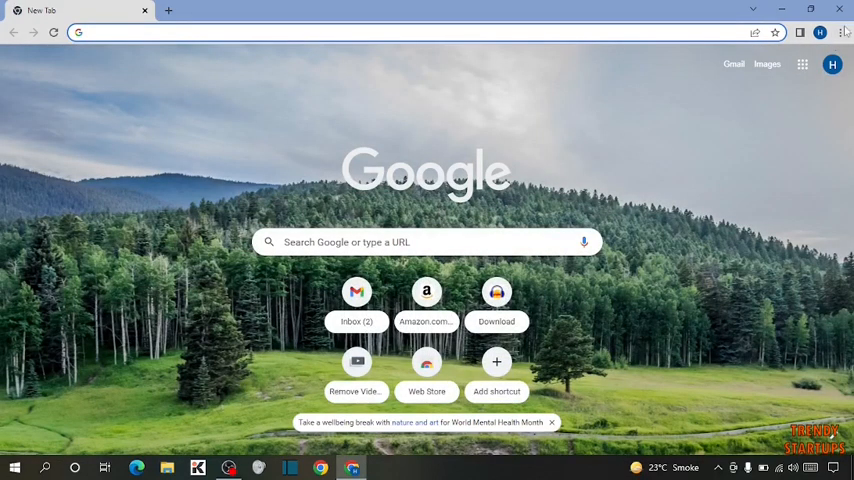
left_click(840, 32)
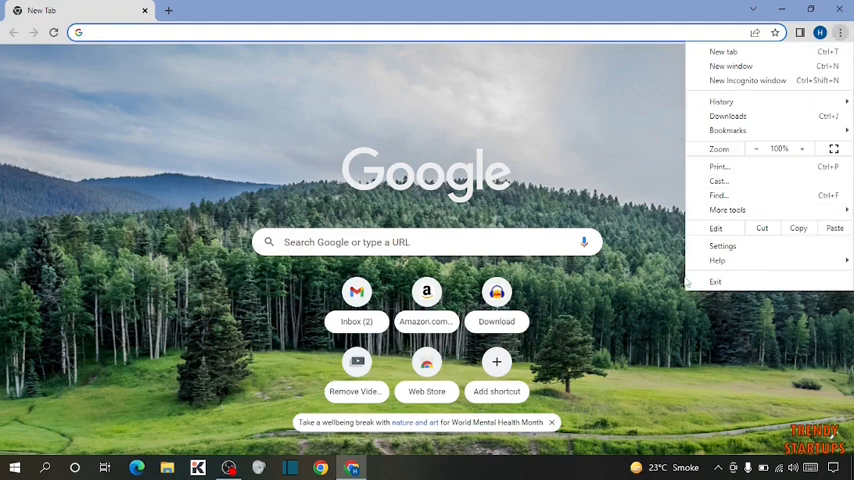
left_click(722, 246)
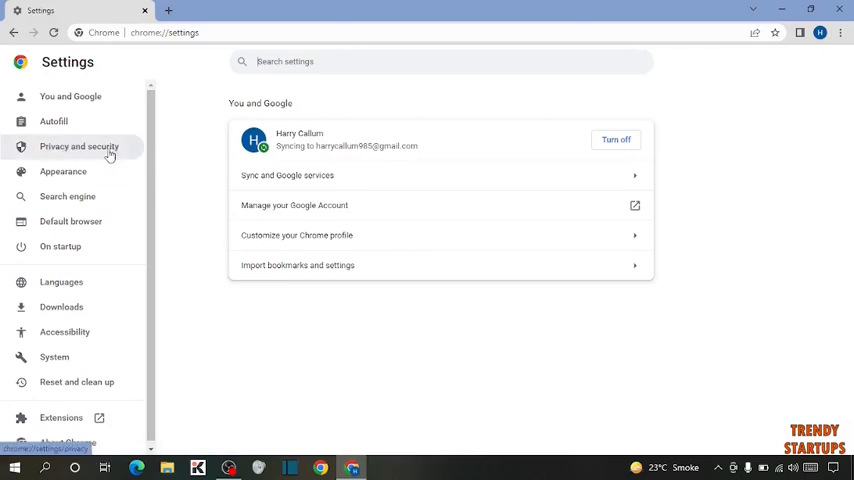
Step: Go to Privacy and security's Site settings and scroll to the Notifications permission
left_click(78, 146)
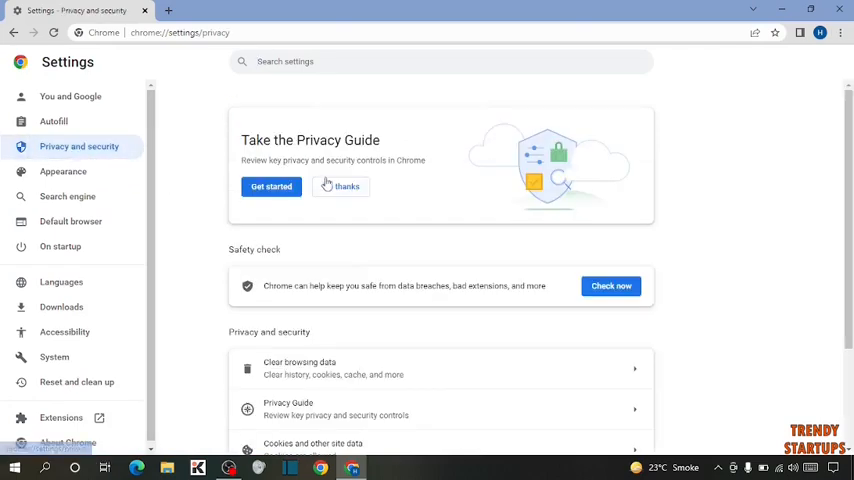
scroll("down", 3)
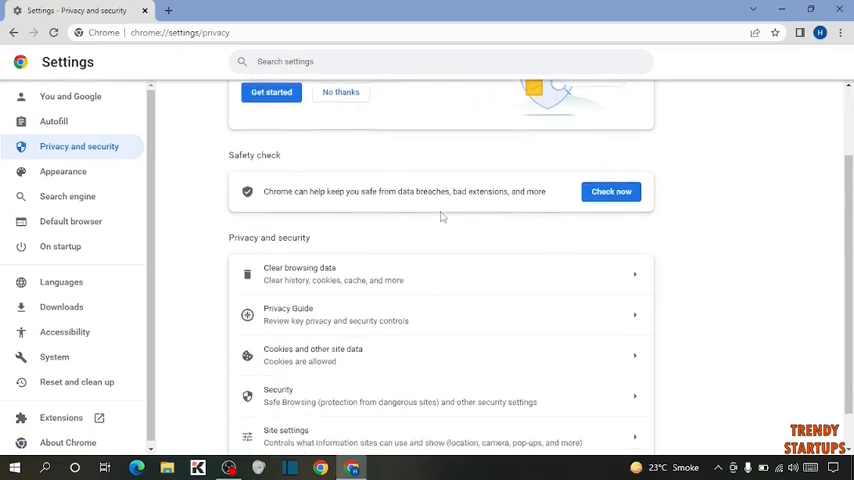
scroll("down", 3)
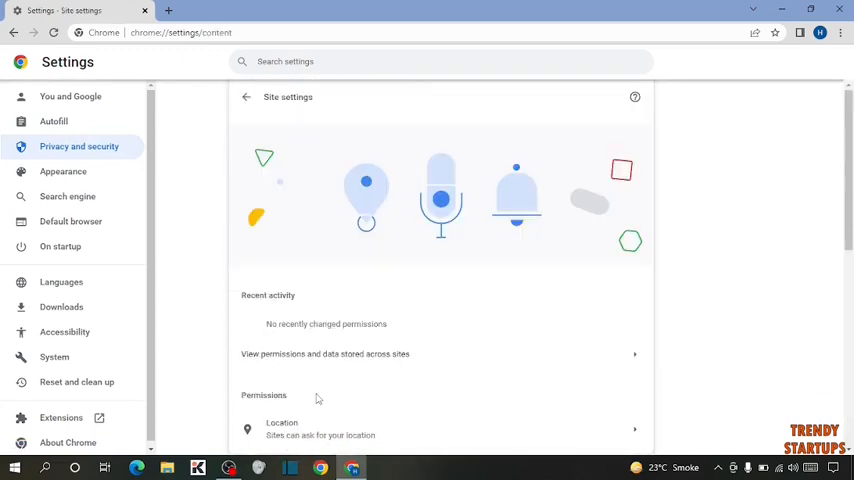
scroll("down", 3)
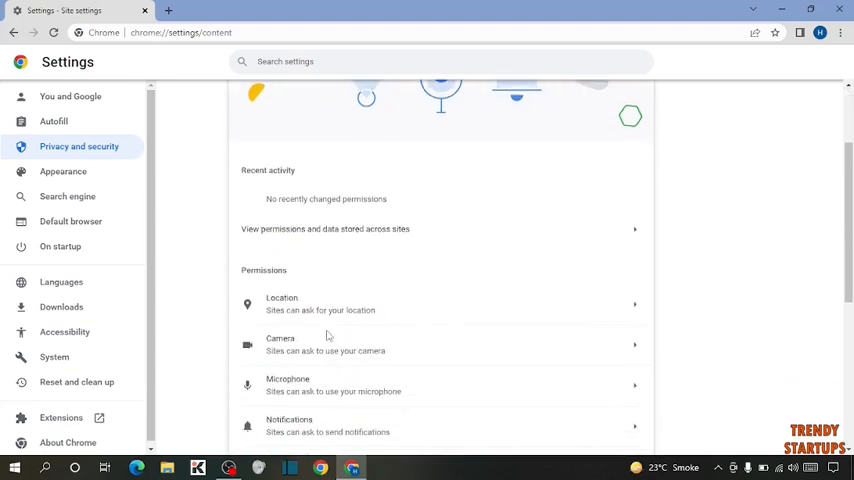
scroll("down", 3)
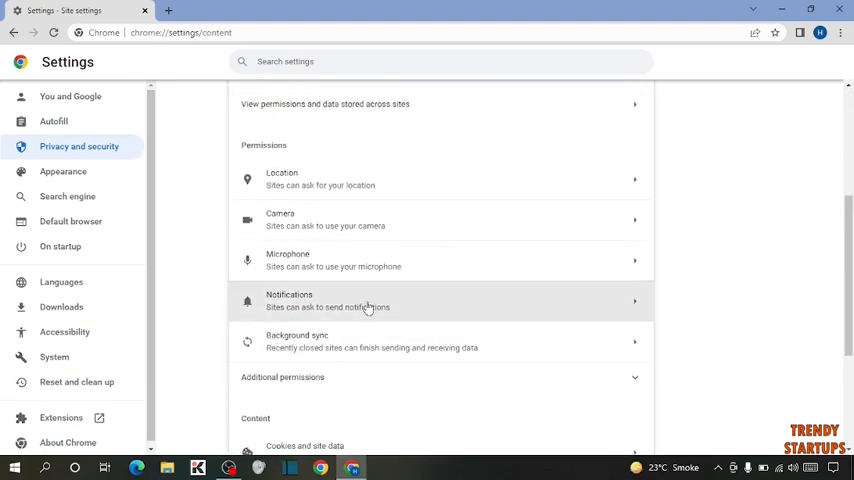
mouse_move(289, 313)
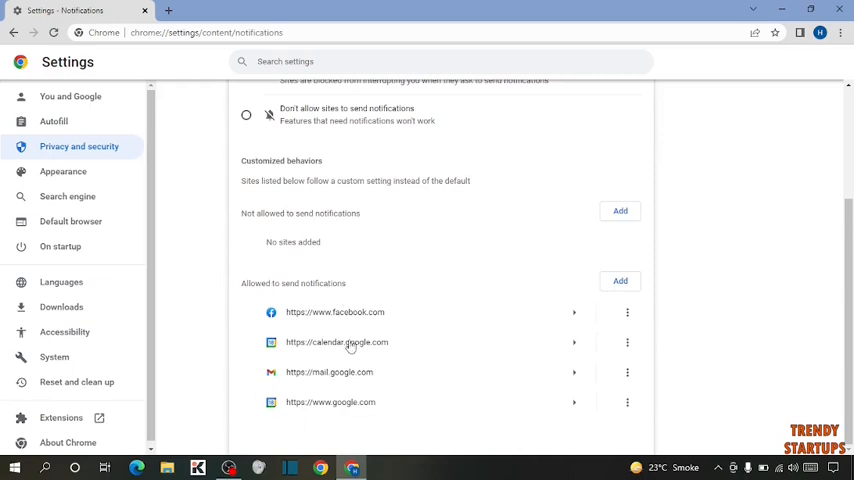
mouse_move(545, 291)
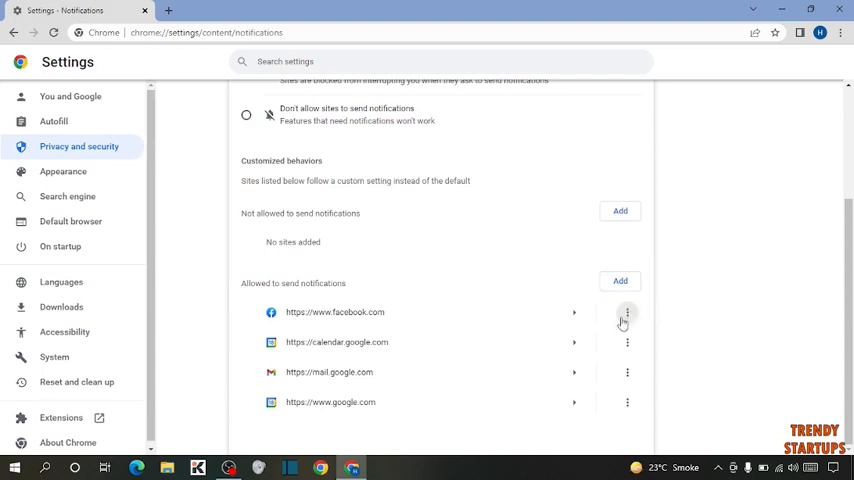
mouse_move(627, 312)
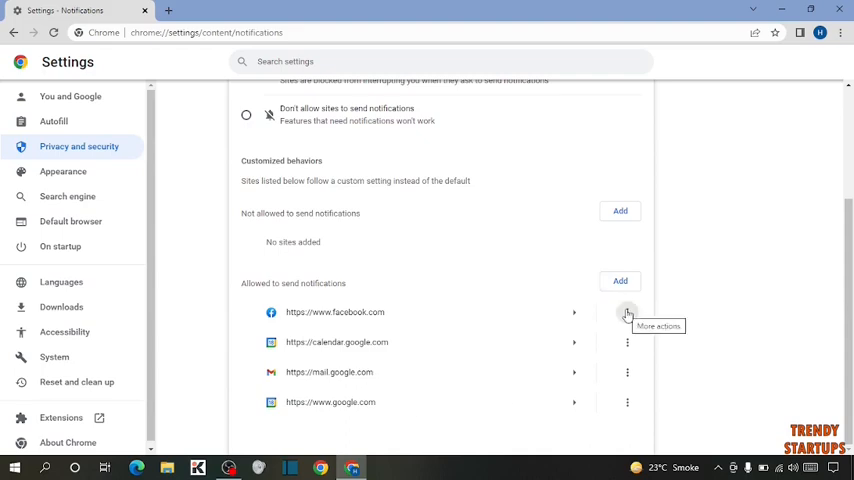
left_click(627, 312)
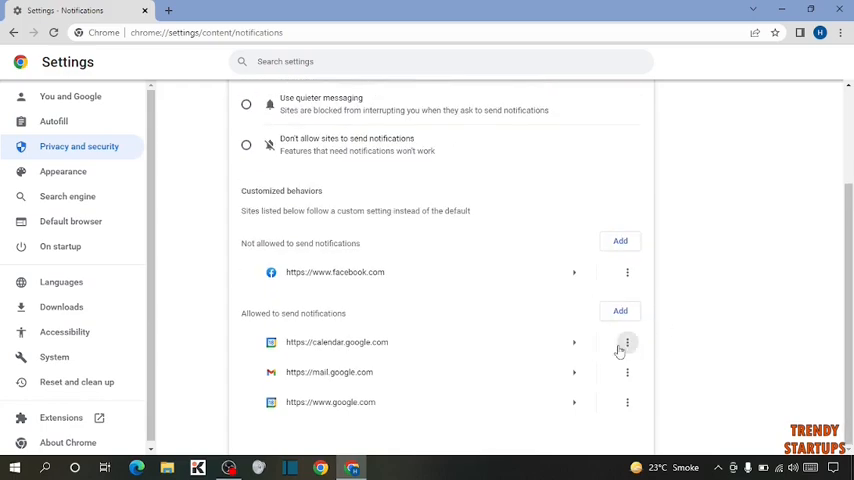
left_click(627, 342)
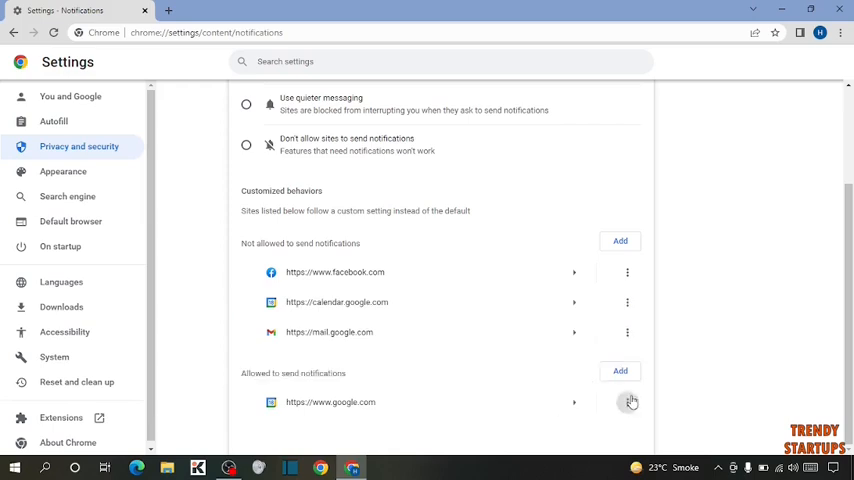
left_click(631, 402)
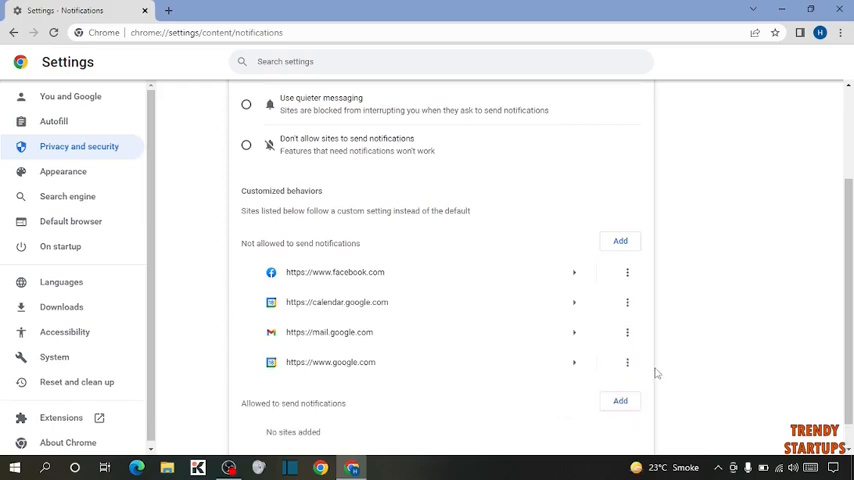
scroll("down", 3)
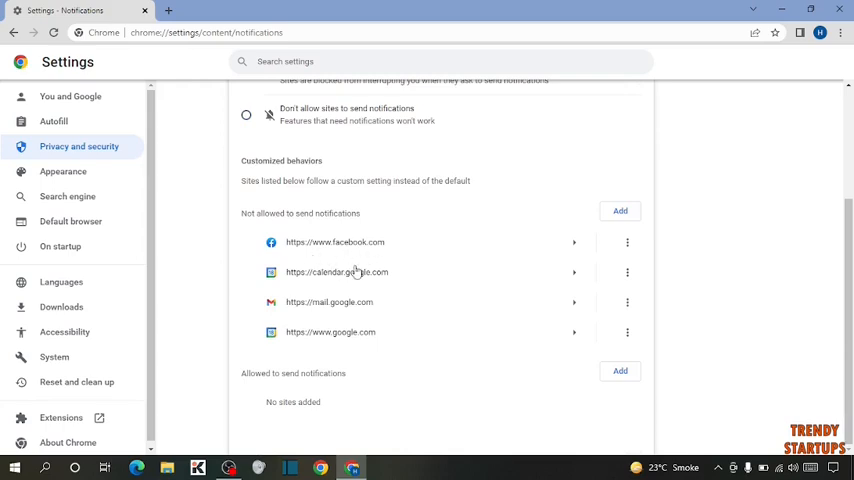
mouse_move(627, 242)
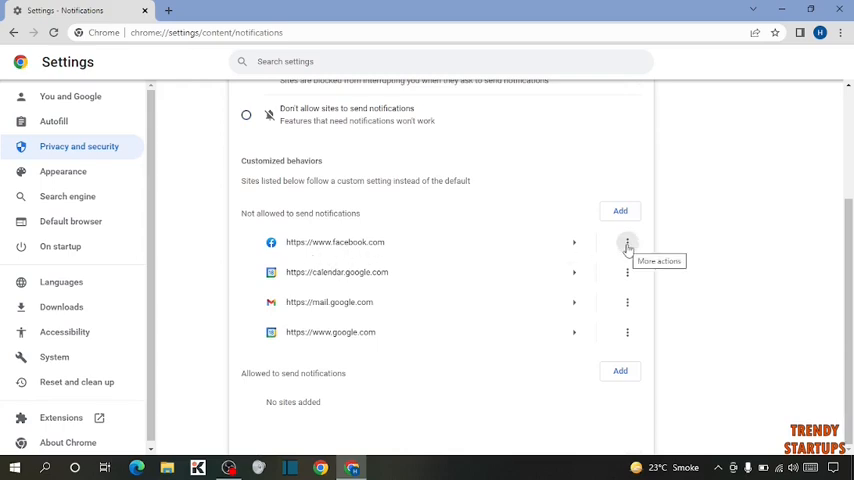
mouse_move(627, 242)
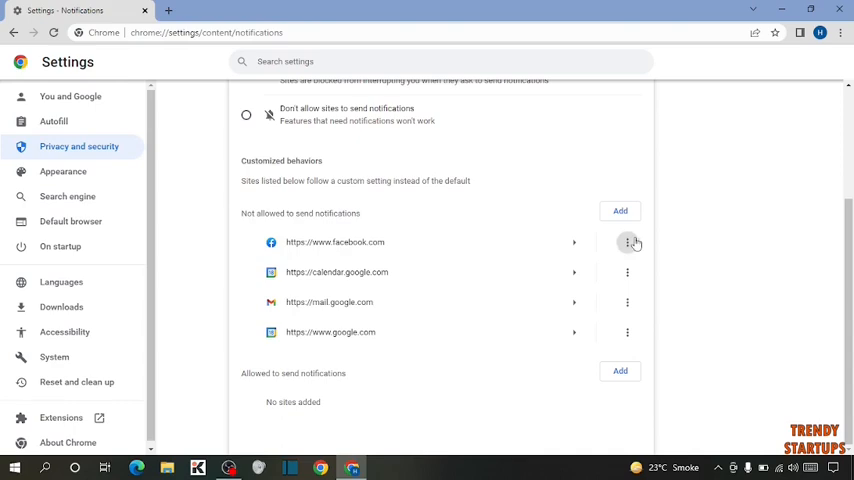
Step: Move facebook.com from Not allowed back to Allowed for notifications
left_click(627, 242)
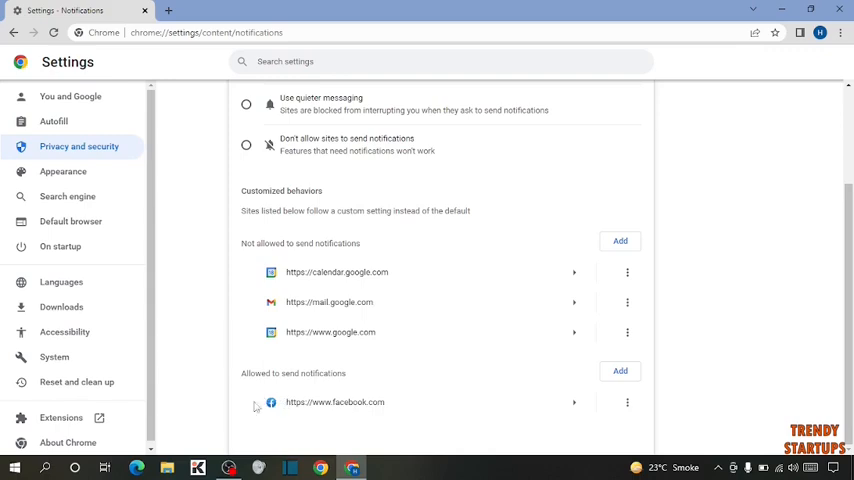
mouse_move(334, 387)
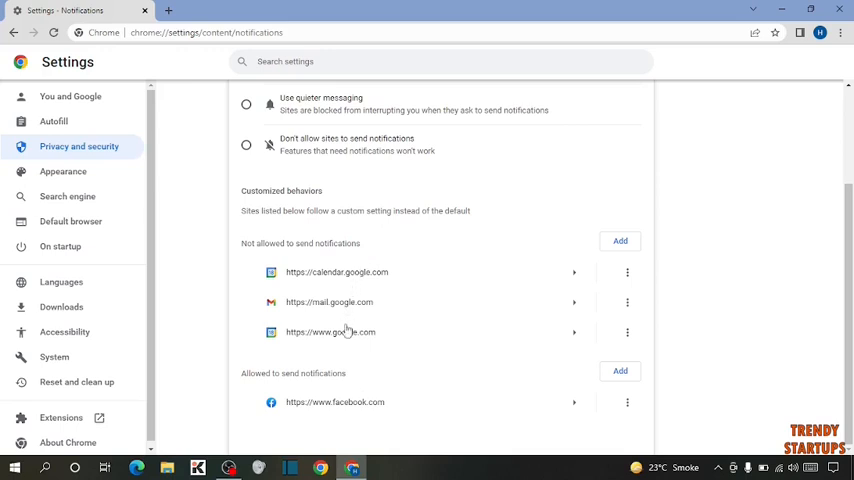
mouse_move(375, 290)
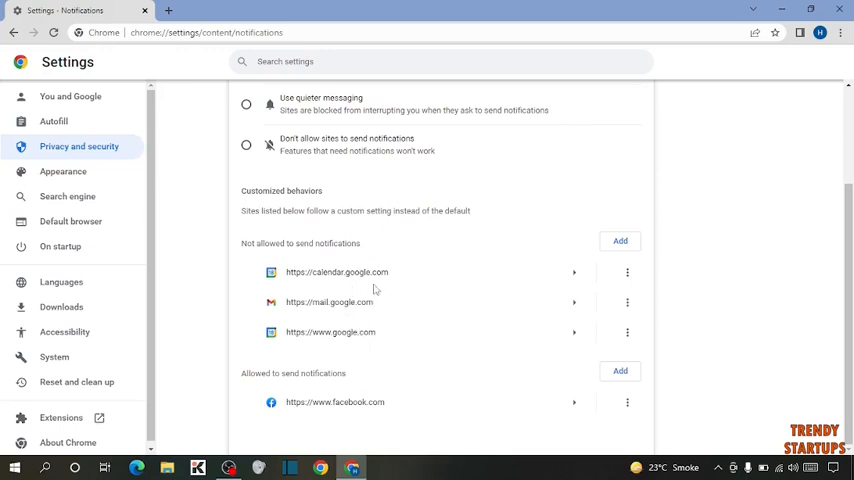